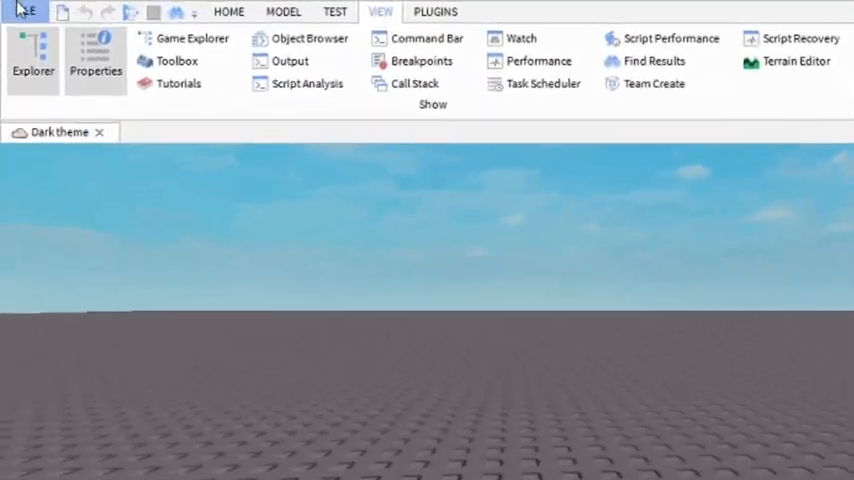
Open Studio Settings from the File menu, showing General options with Theme set to Light
left_click(24, 11)
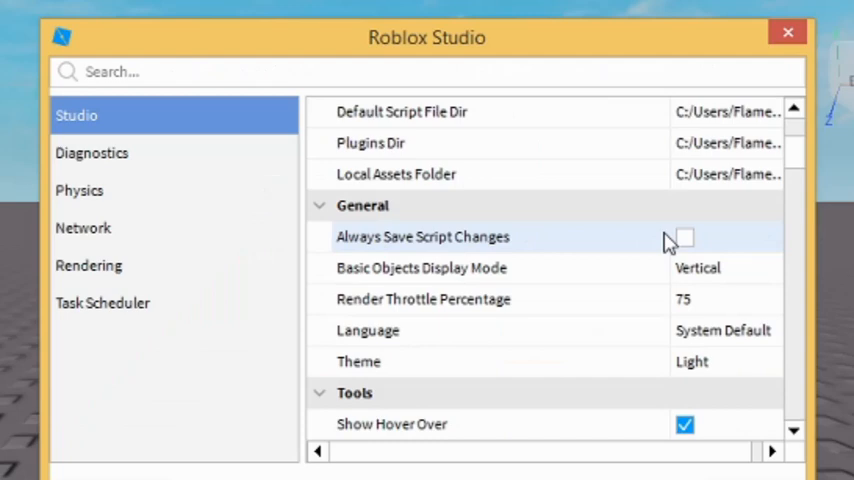
Switch Studio's Theme to Dark and insert a new empty Script into Workspace
scroll("down", 3)
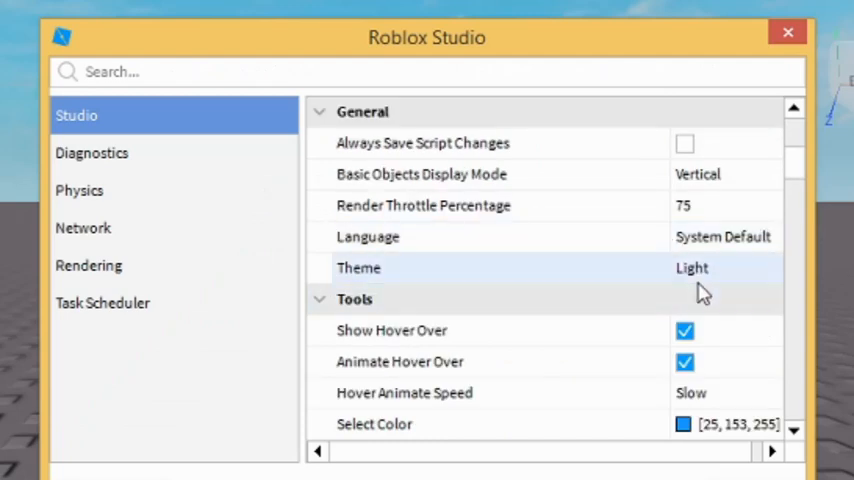
left_click(720, 267)
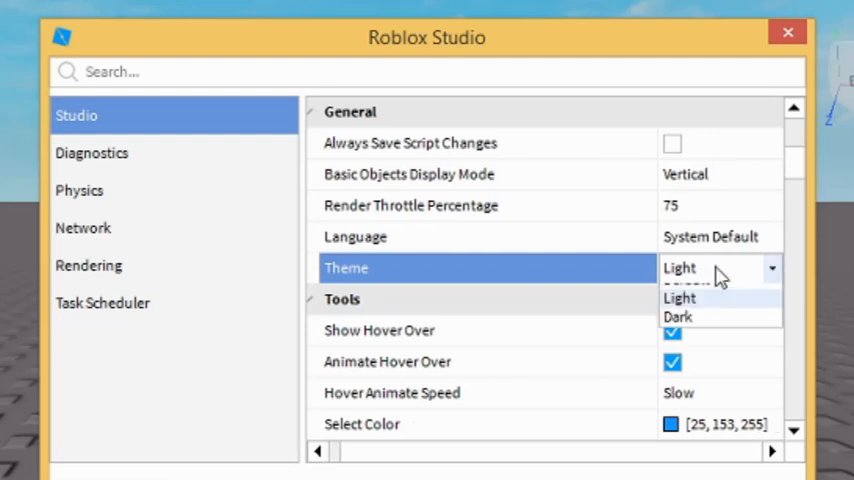
left_click(679, 297)
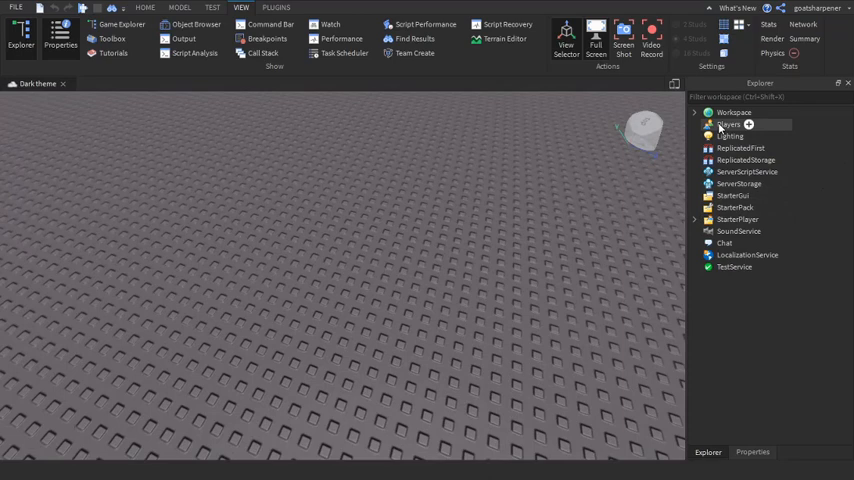
left_click(734, 112)
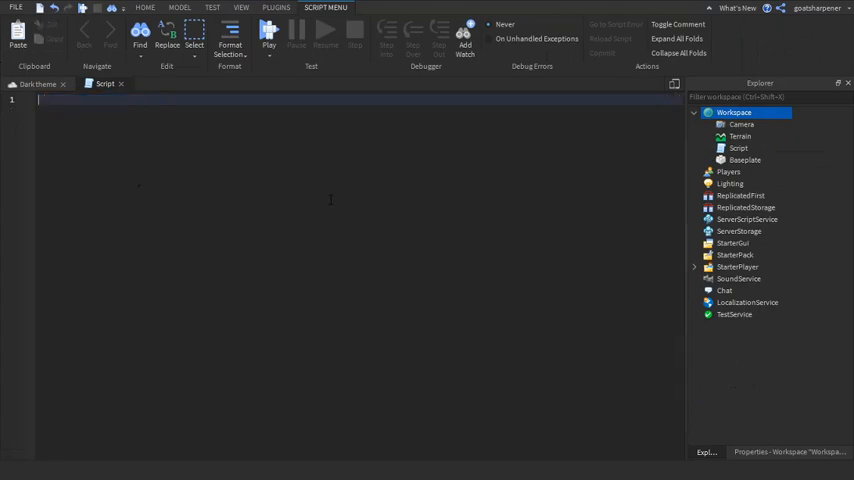
Write script.Parent.Parent.Touched:Connect(function() wait(1) end) in the script, then bring up Discord
type("script.Parent")
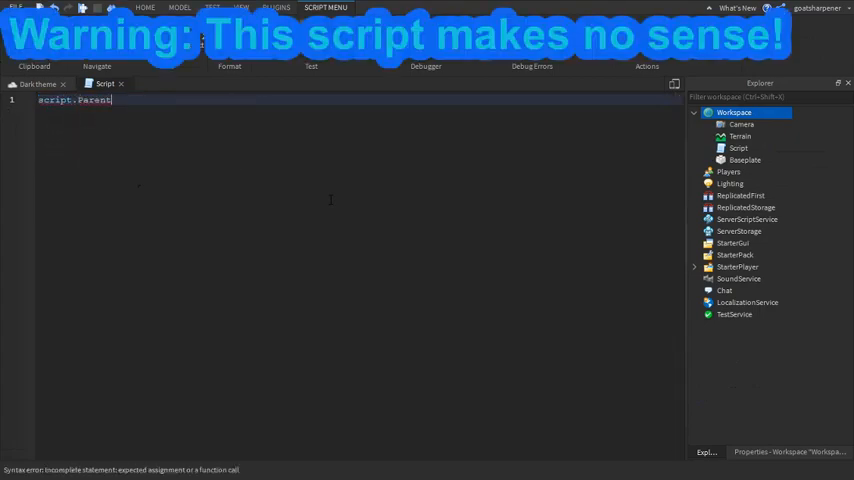
type(".parent.T")
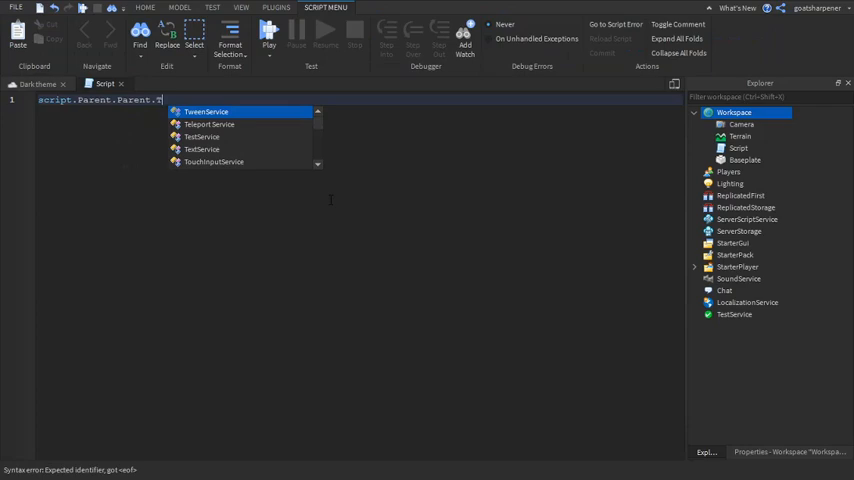
type("ouched:Connect(function(")
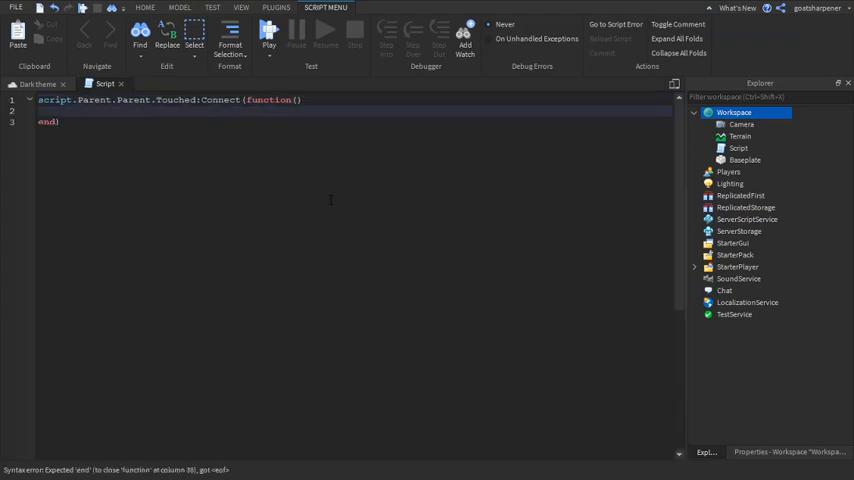
type("wait")
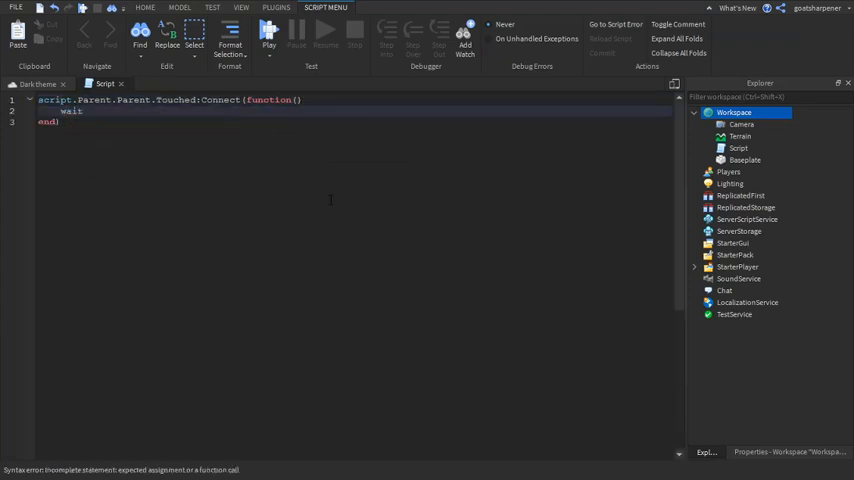
type("(1)")
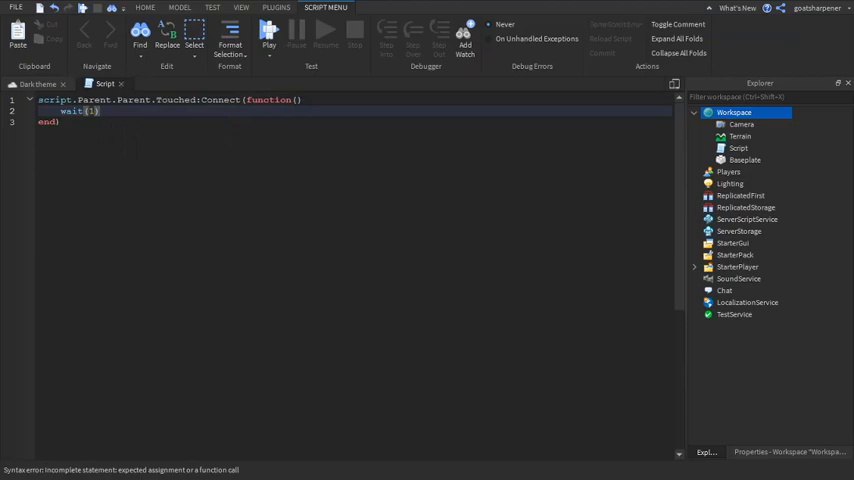
left_click(241, 8)
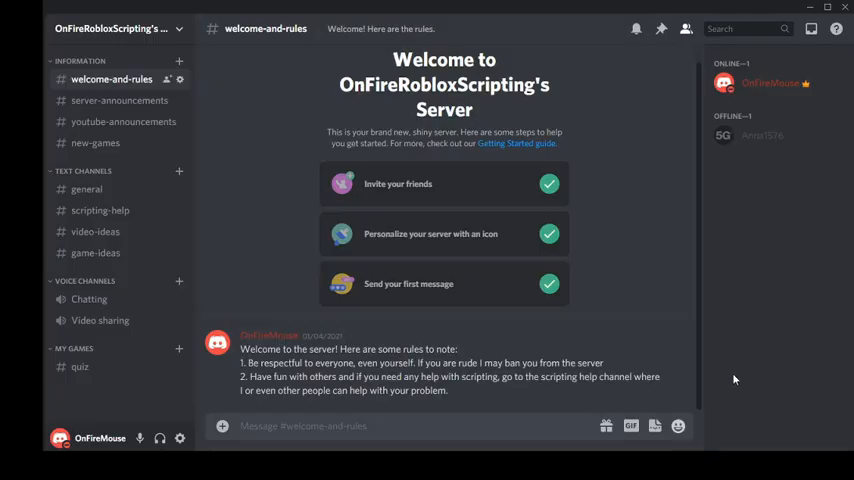
mouse_move(750, 386)
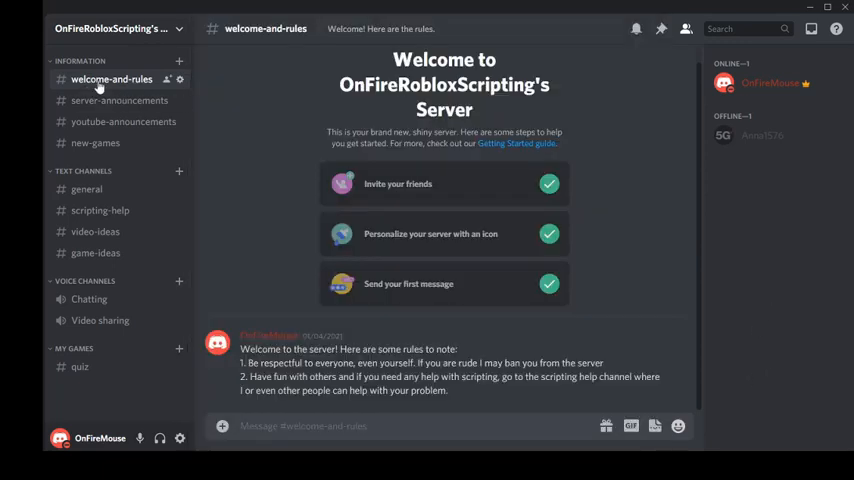
Browse the server-announcements, youtube-announcements and new-games channels, ending on general
left_click(119, 100)
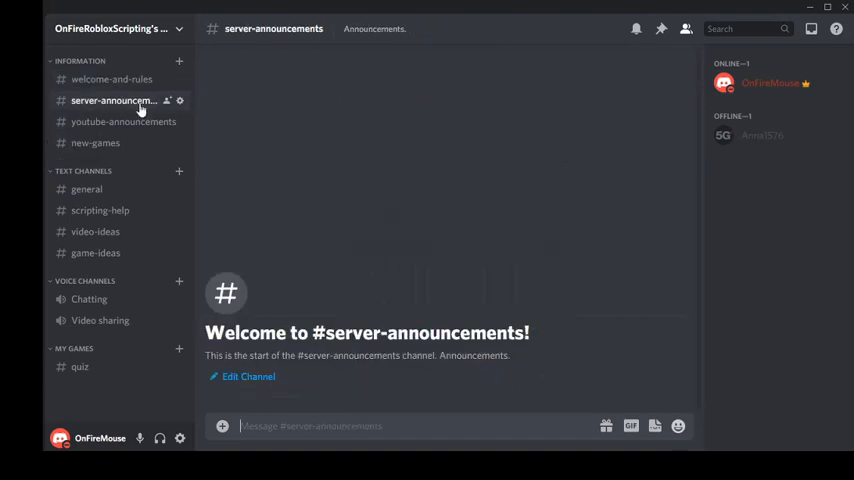
left_click(123, 121)
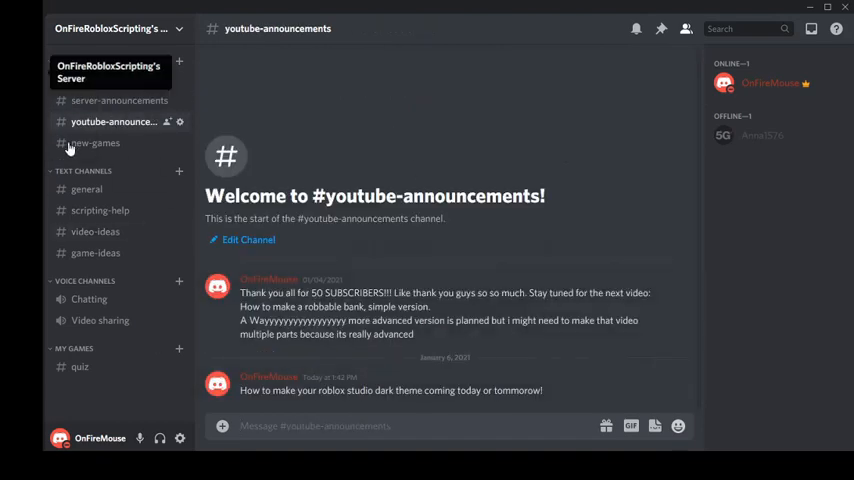
left_click(95, 143)
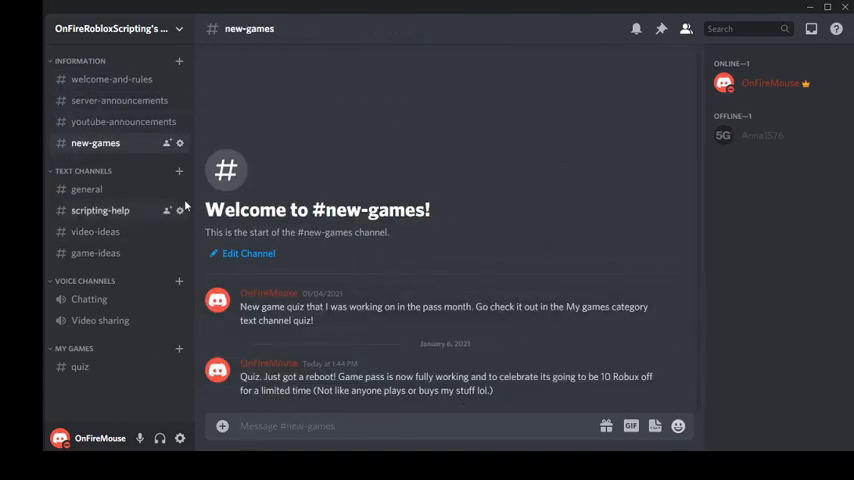
left_click(86, 189)
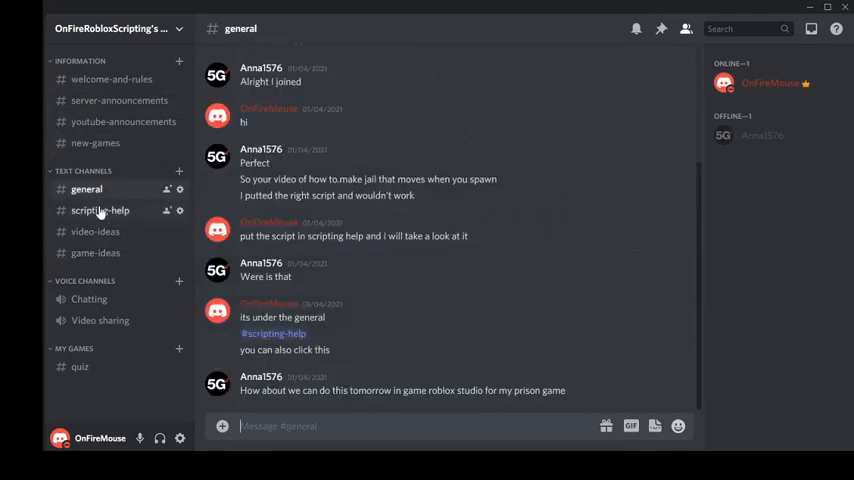
View the scripting-help channel, then the game-ideas channel with its welcome message
left_click(100, 210)
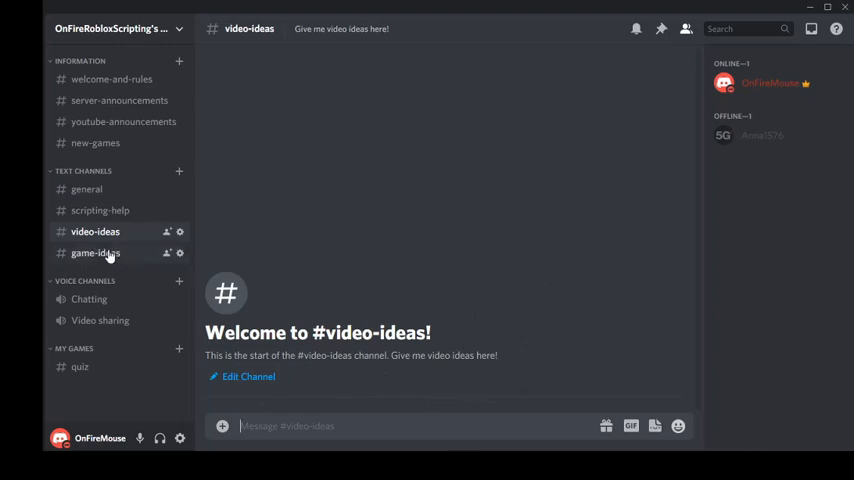
left_click(95, 252)
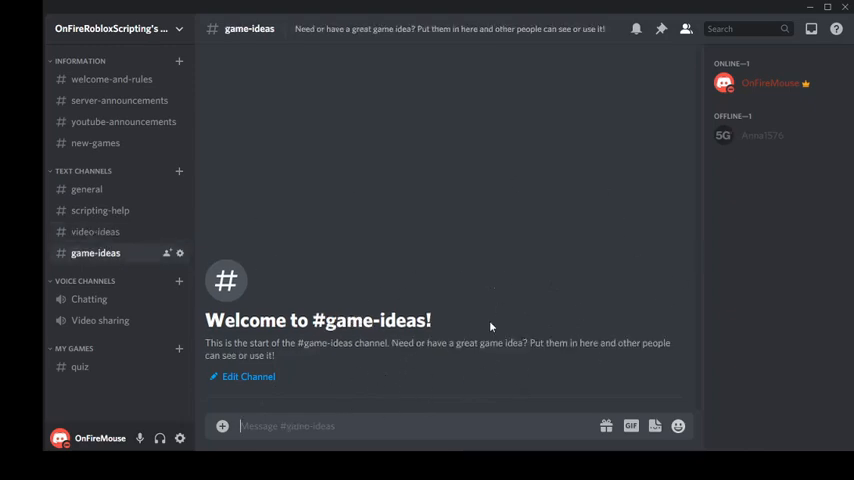
mouse_move(168, 253)
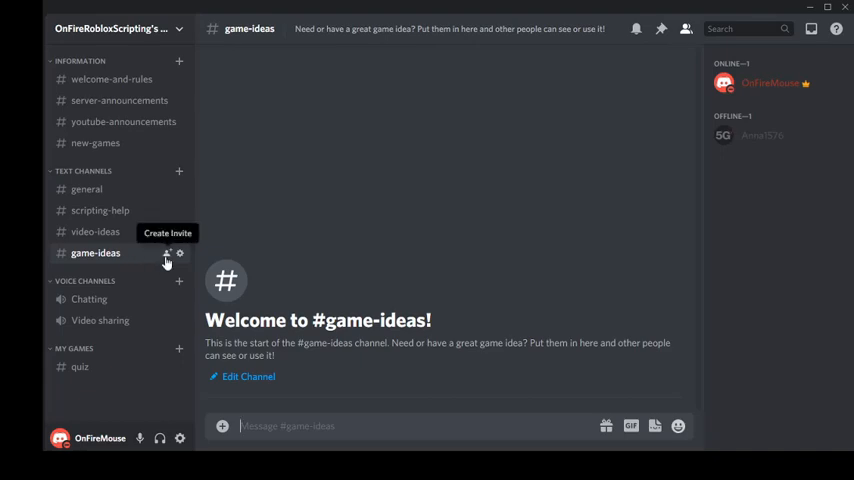
mouse_move(120, 299)
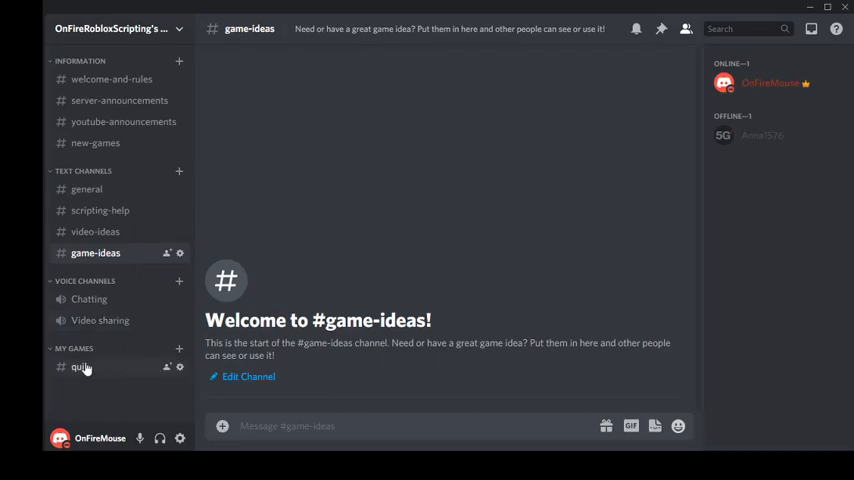
Open the quiz channel under My Games and scroll through its Quiz update posts
left_click(80, 367)
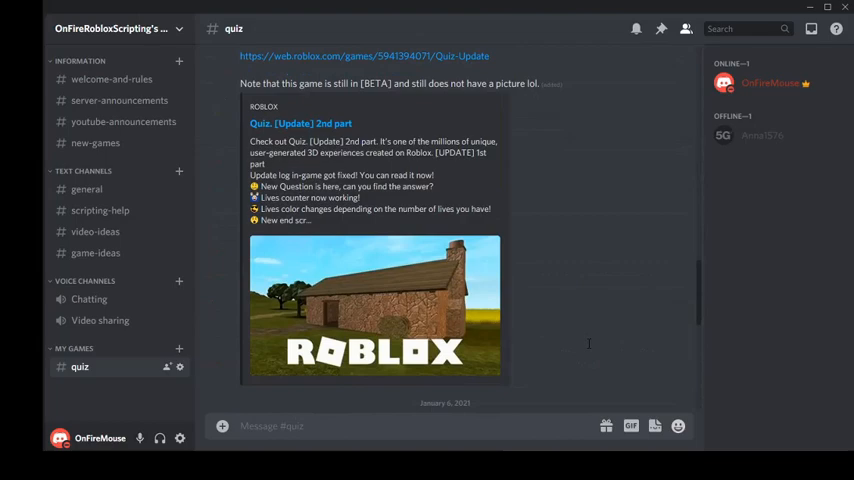
scroll("up", 3)
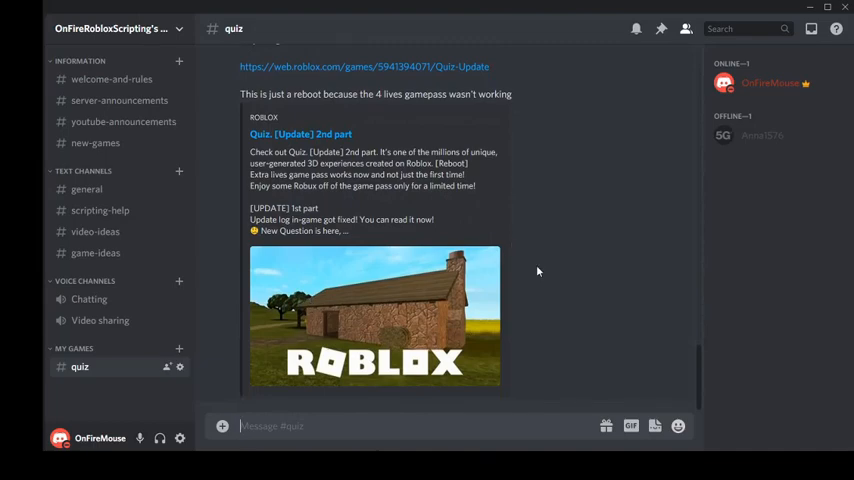
mouse_move(546, 310)
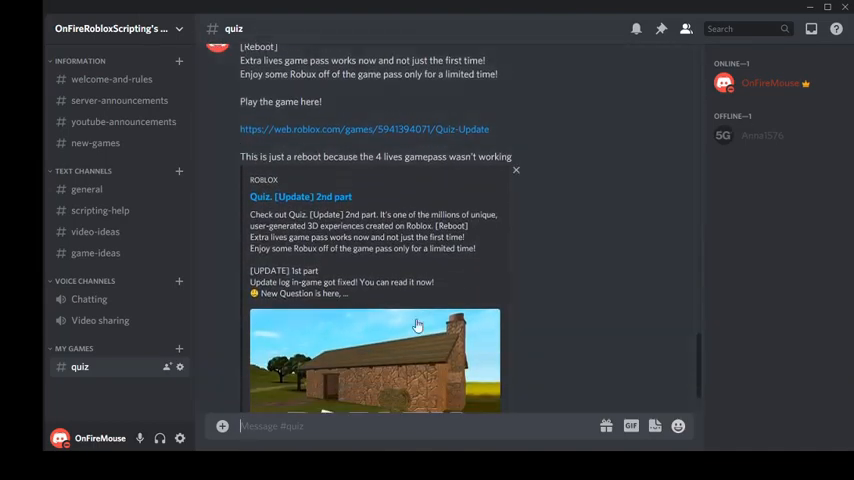
mouse_move(598, 270)
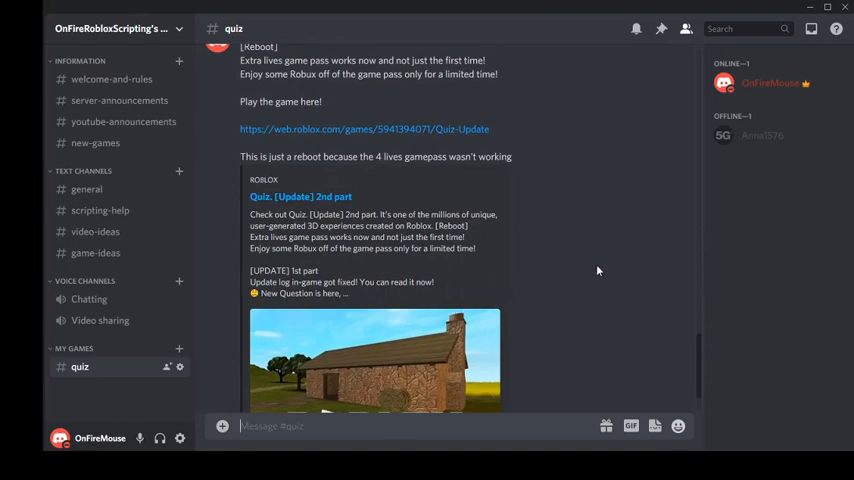